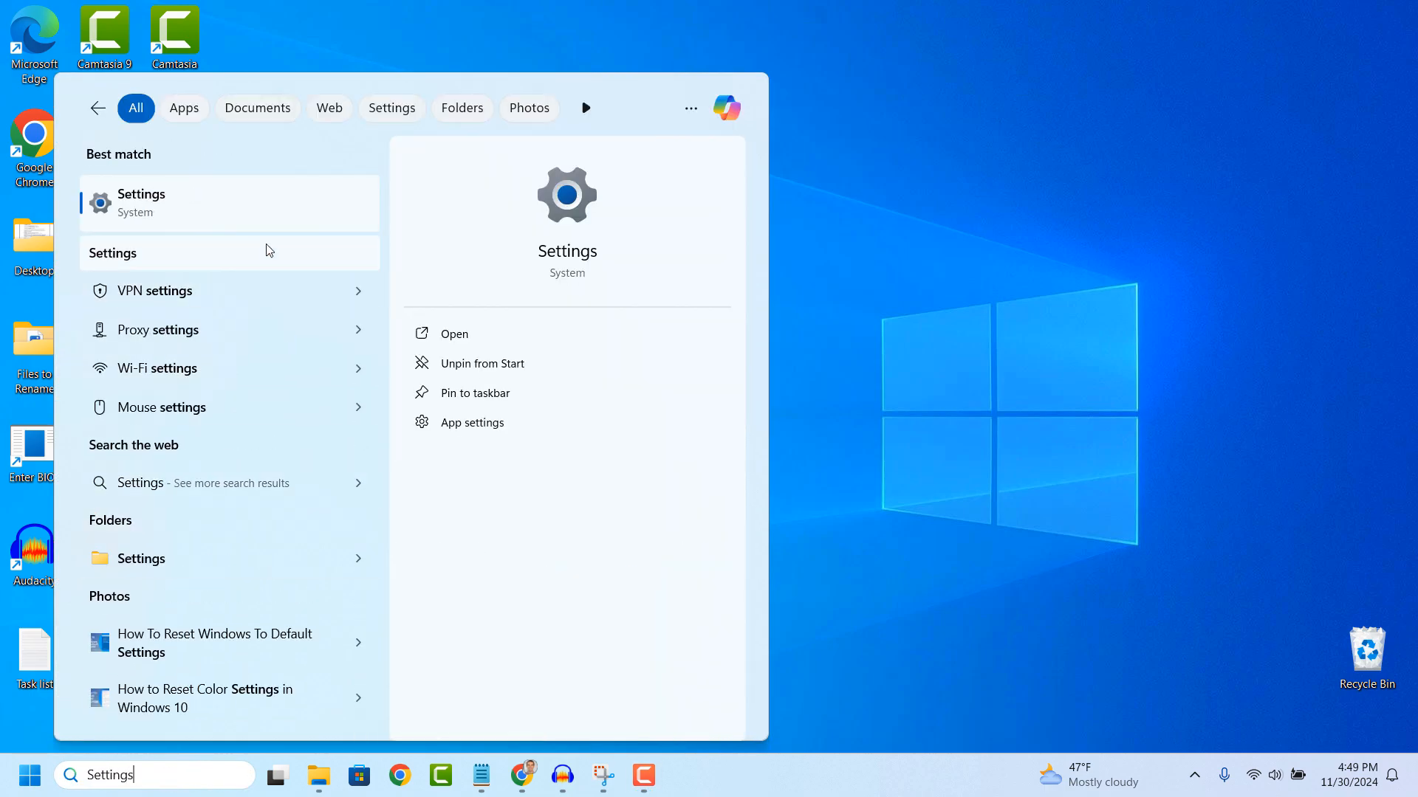
Launch the Settings app from the Start search results.
click(454, 334)
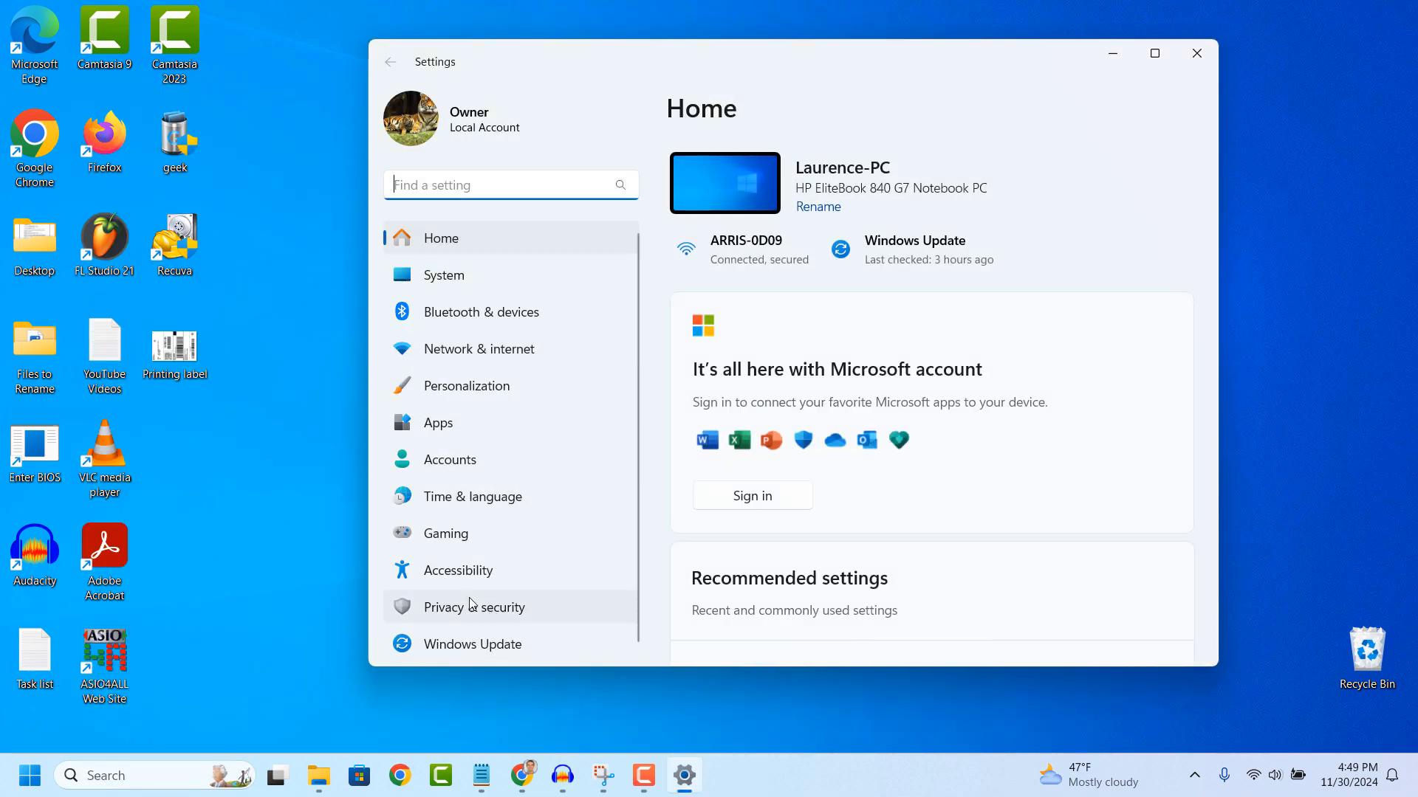
mouse_move(511, 620)
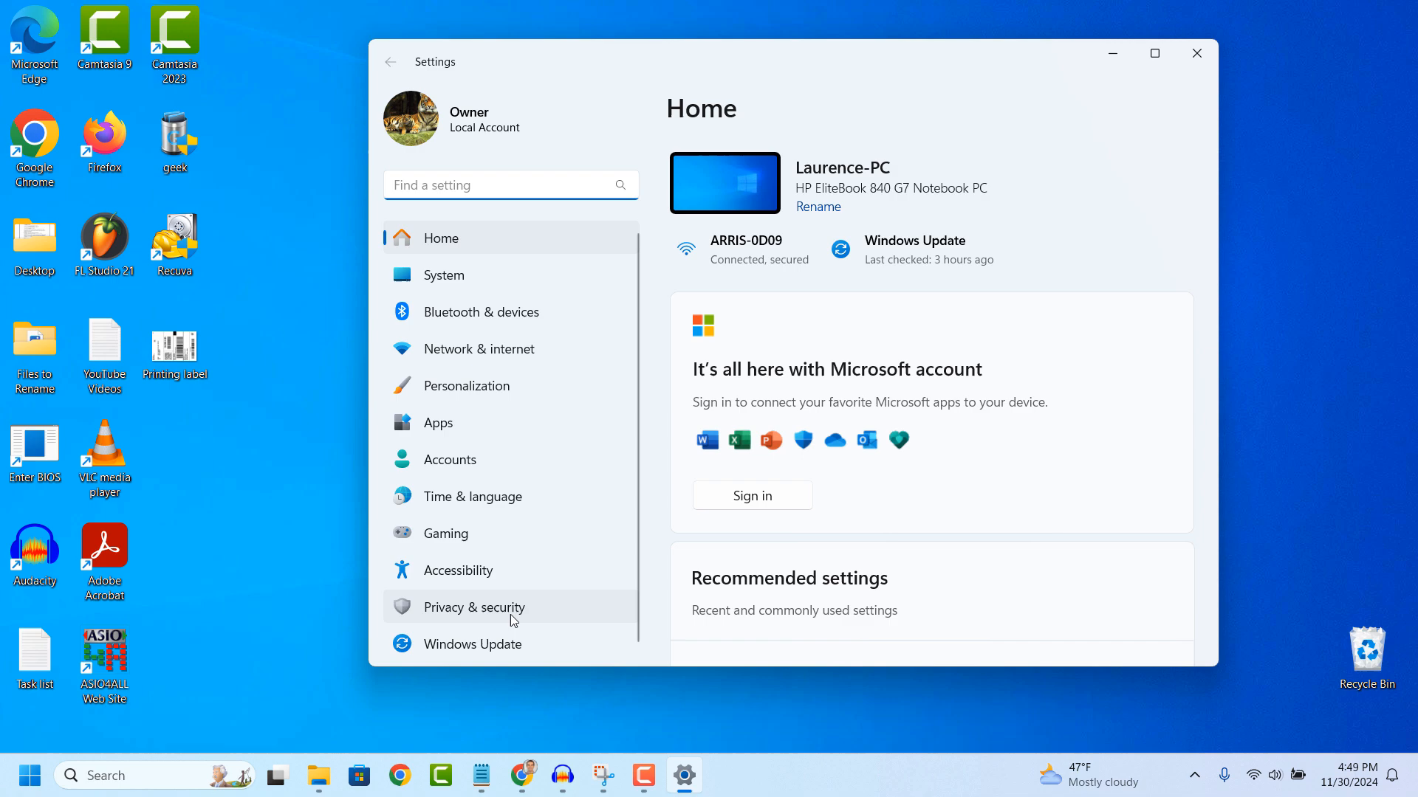
Open Privacy & security and scroll down to the App permissions section.
click(474, 607)
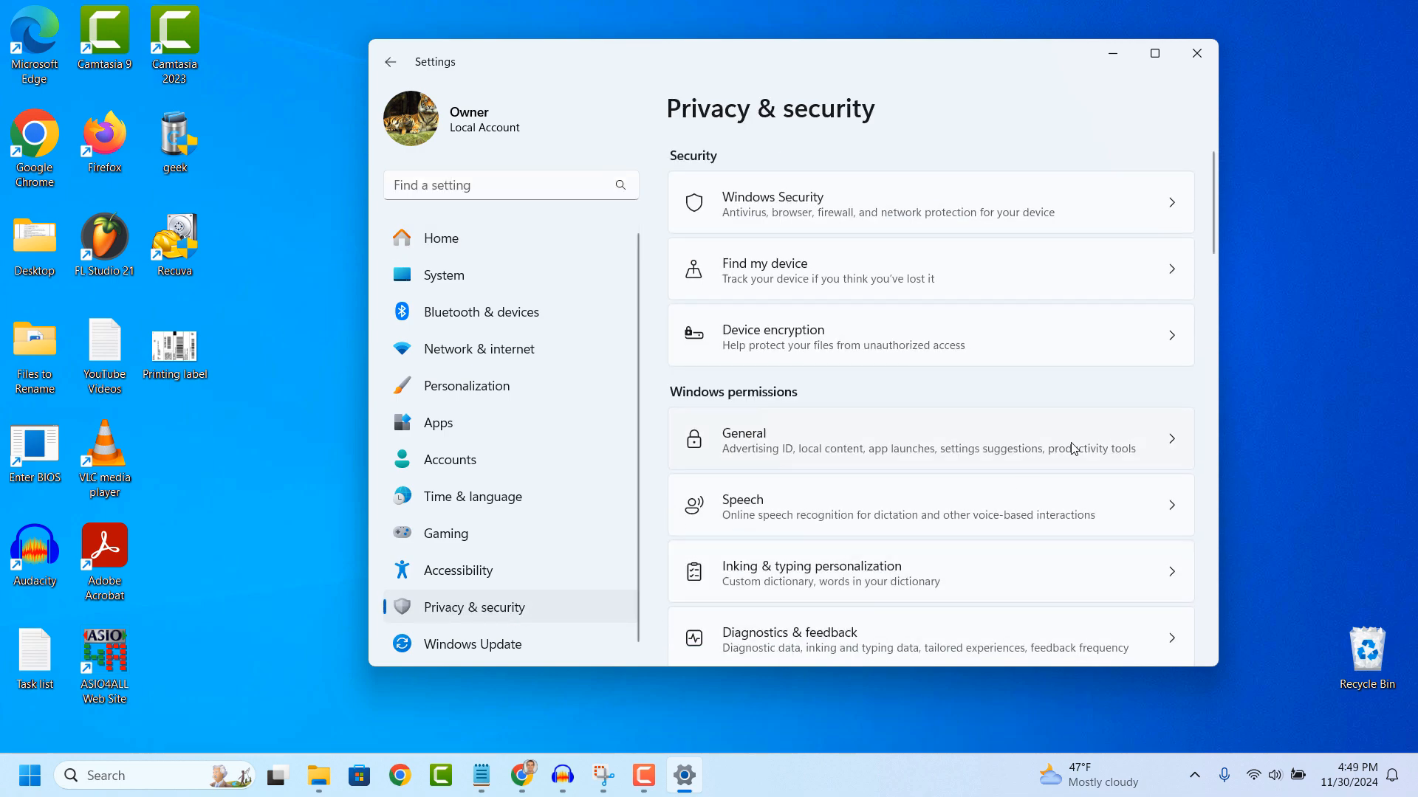
scroll(down, 3)
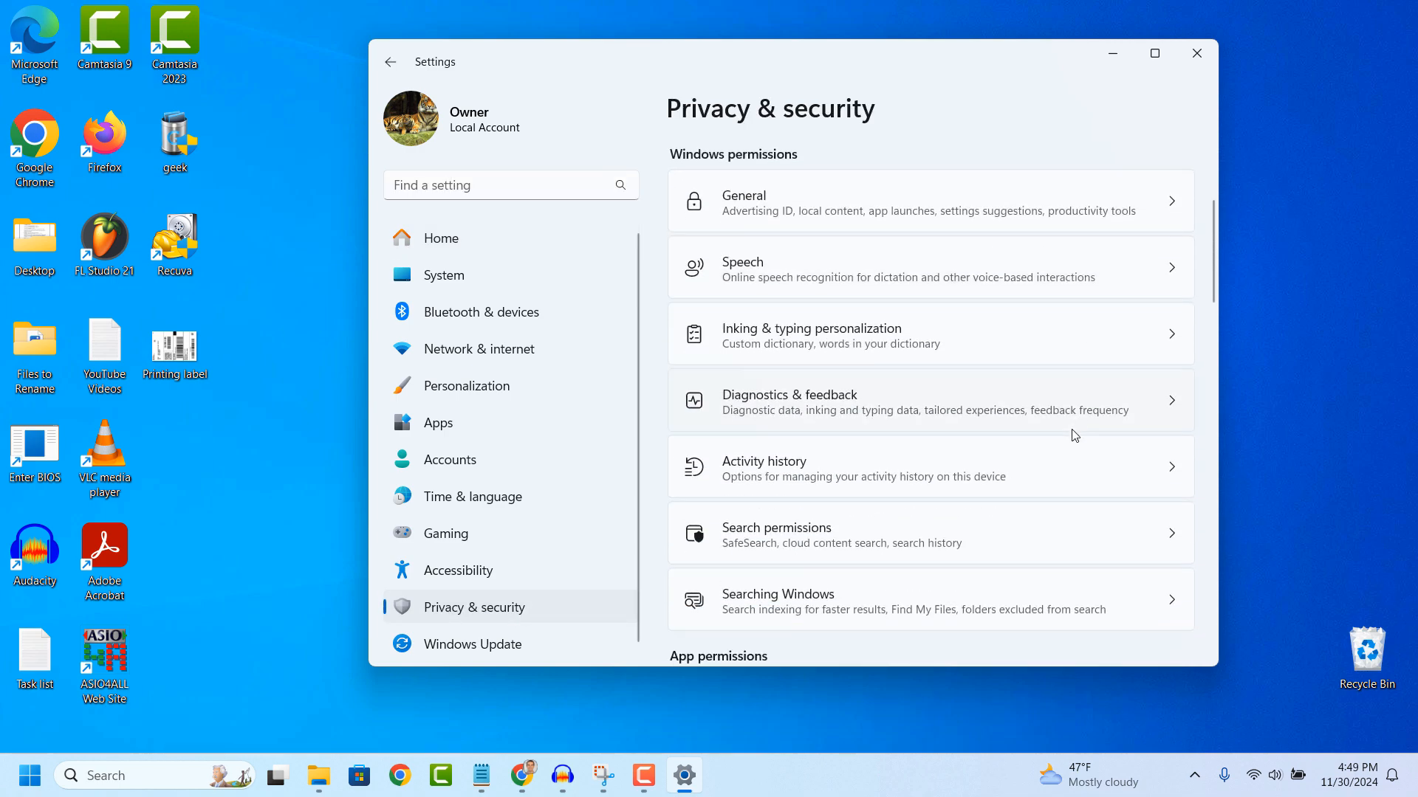
scroll(down, 3)
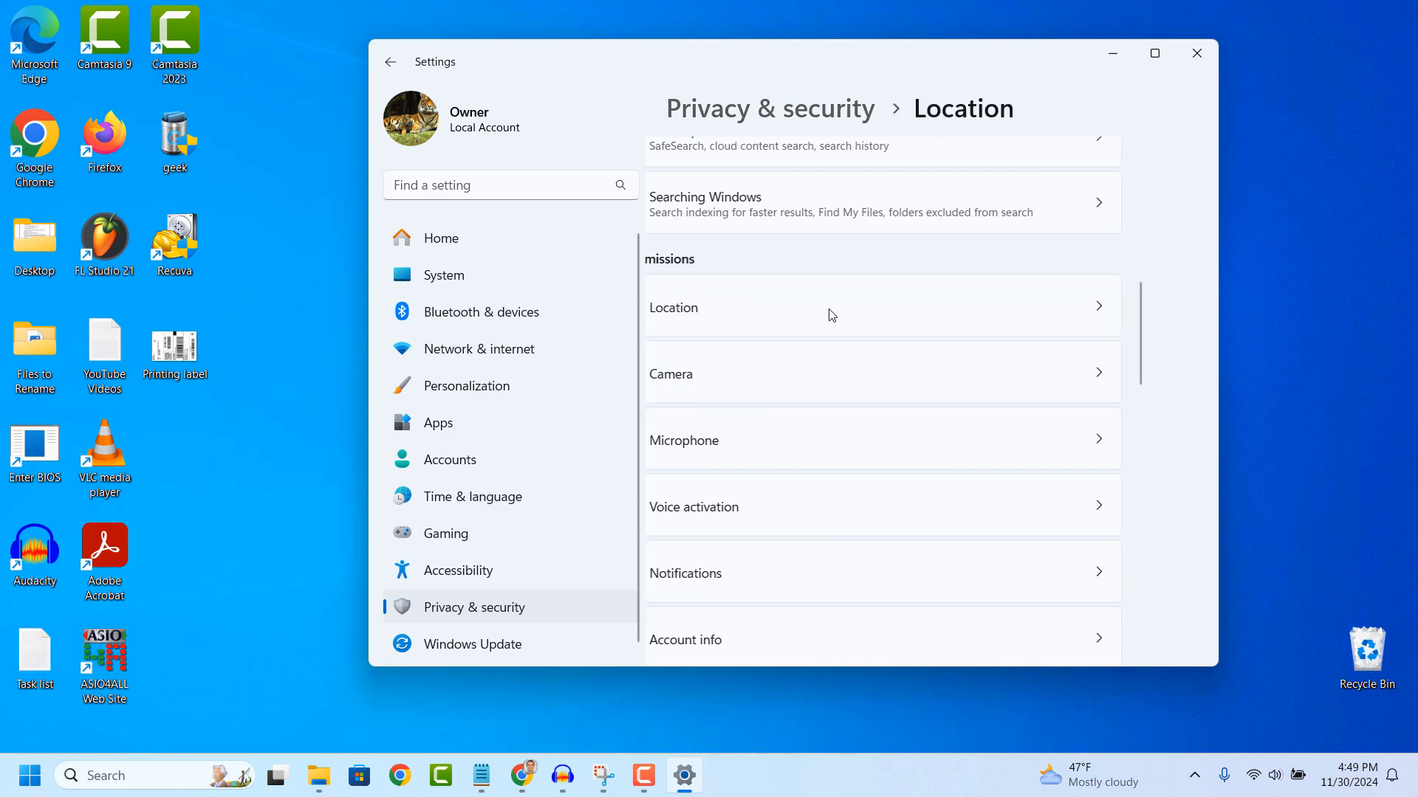
Switch the Location services toggle to Off.
click(830, 307)
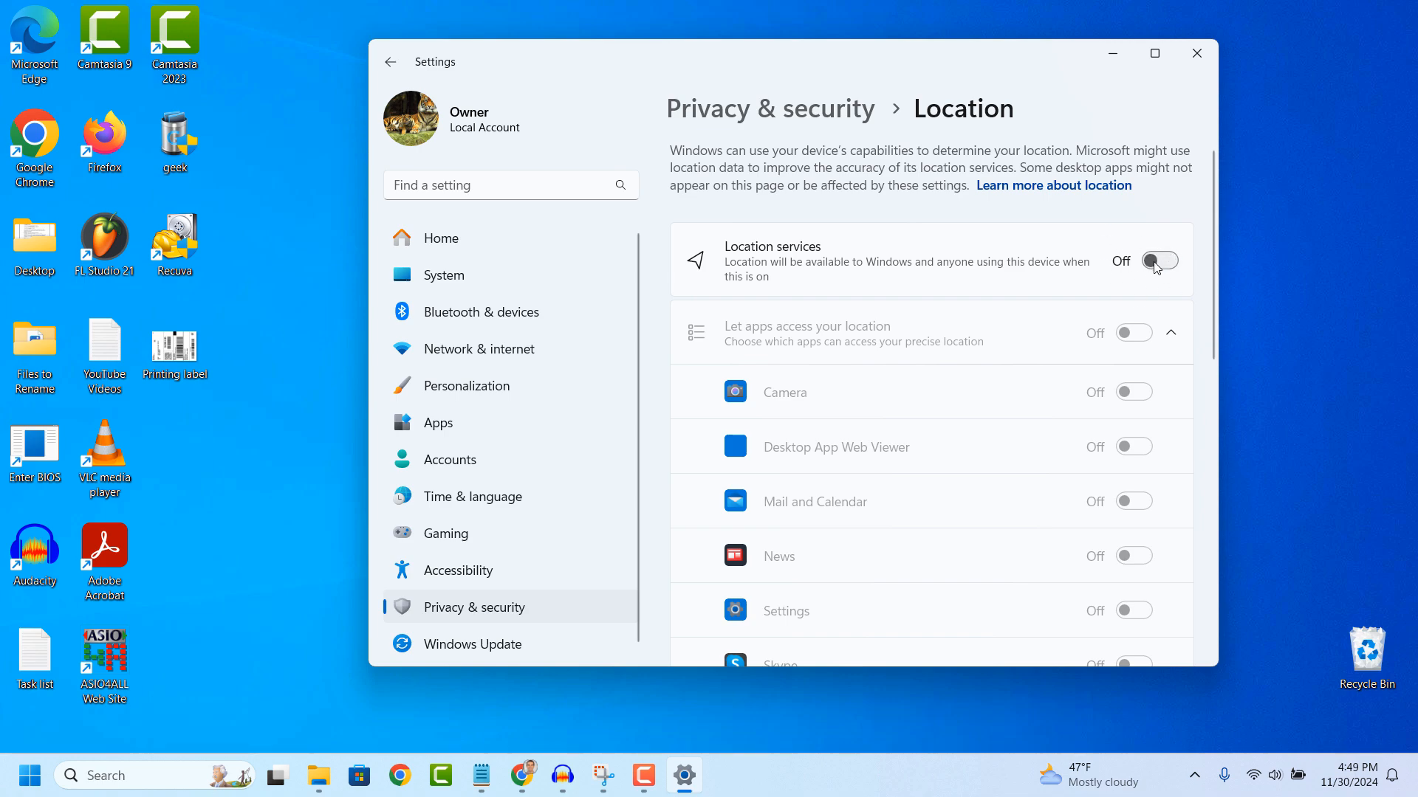
mouse_move(1144, 287)
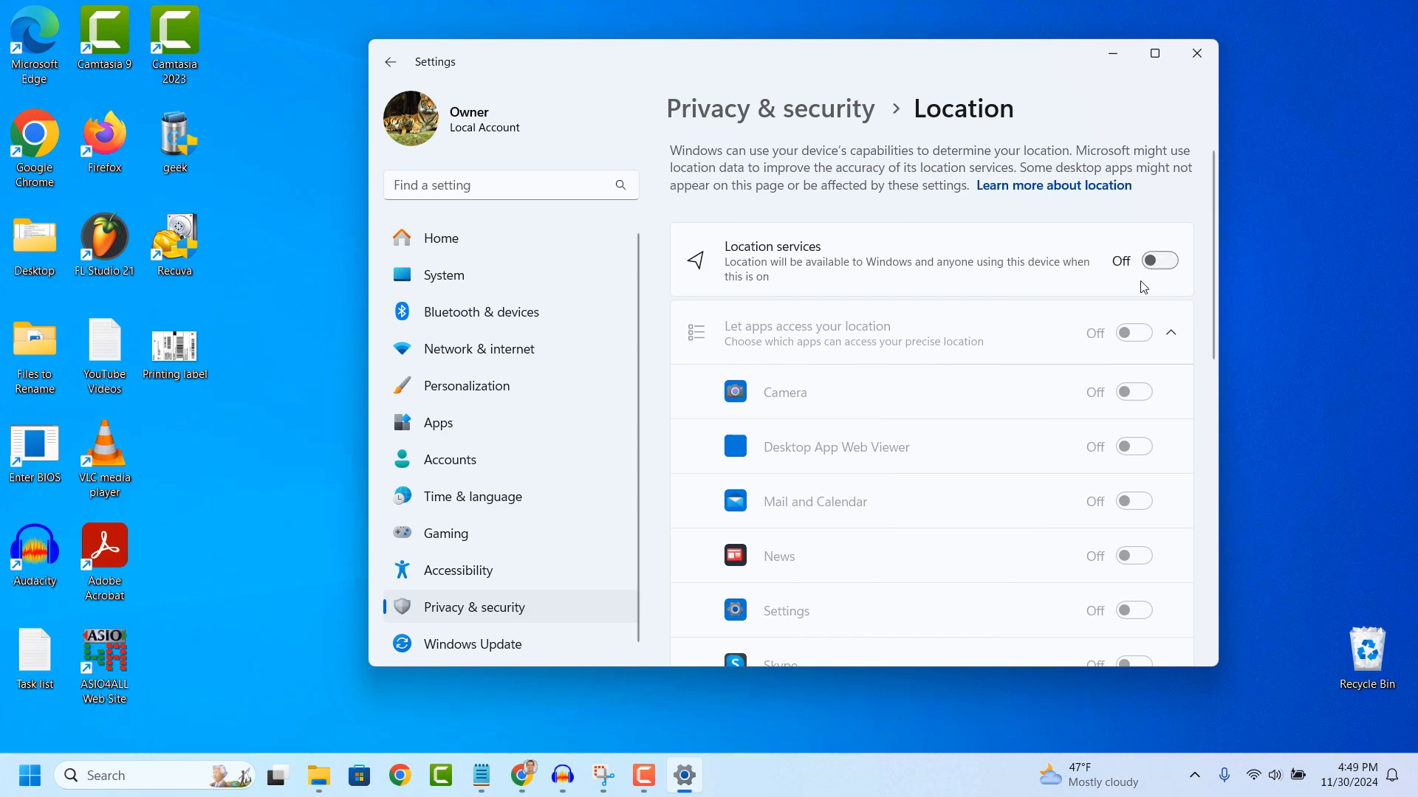